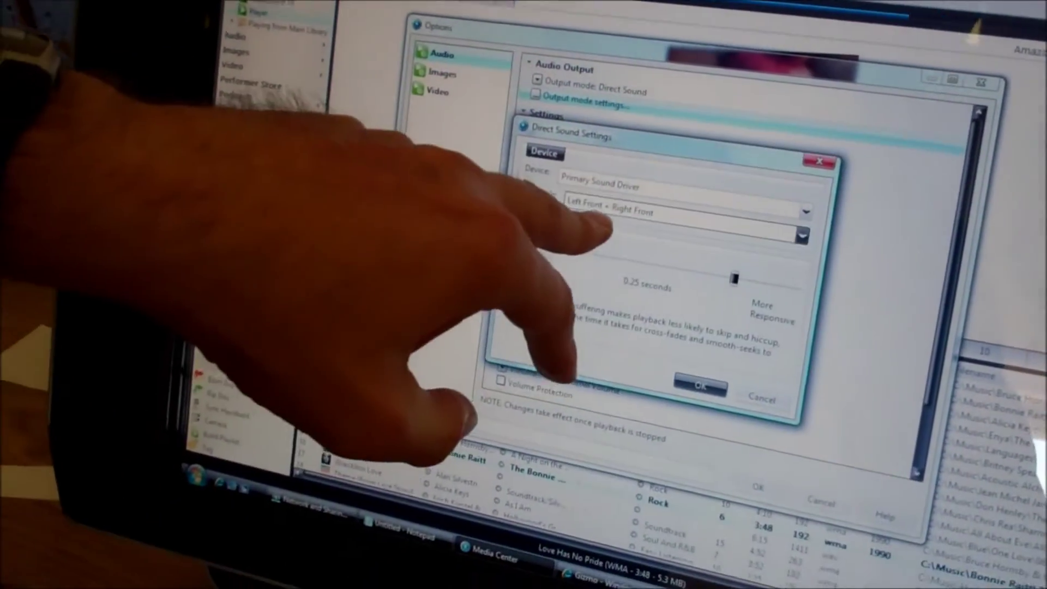
Accept the Left Front + Right Front Direct Sound output and save changes to close Options.
left_click(700, 385)
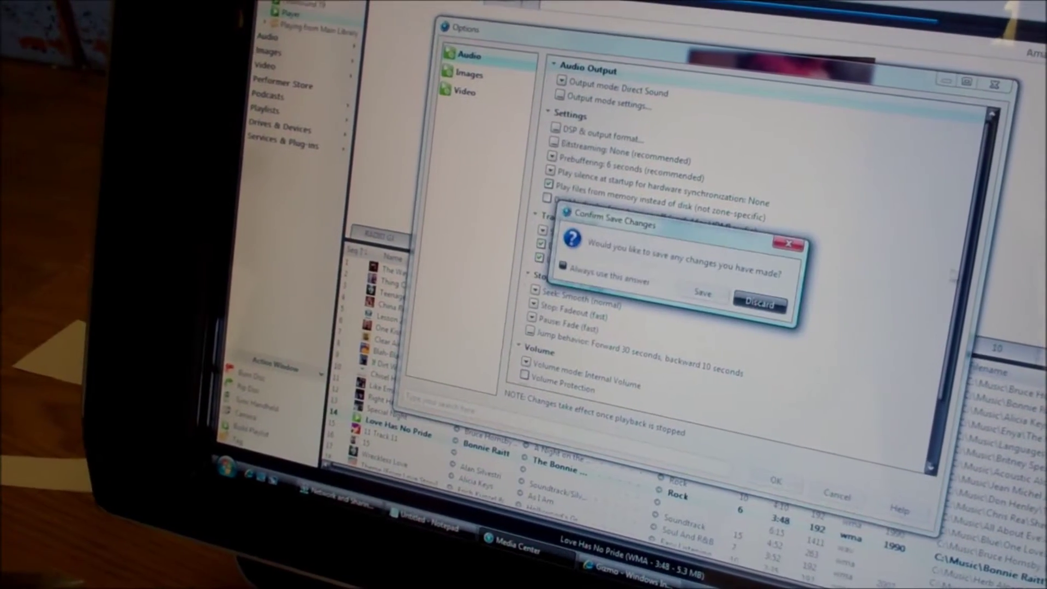
left_click(761, 304)
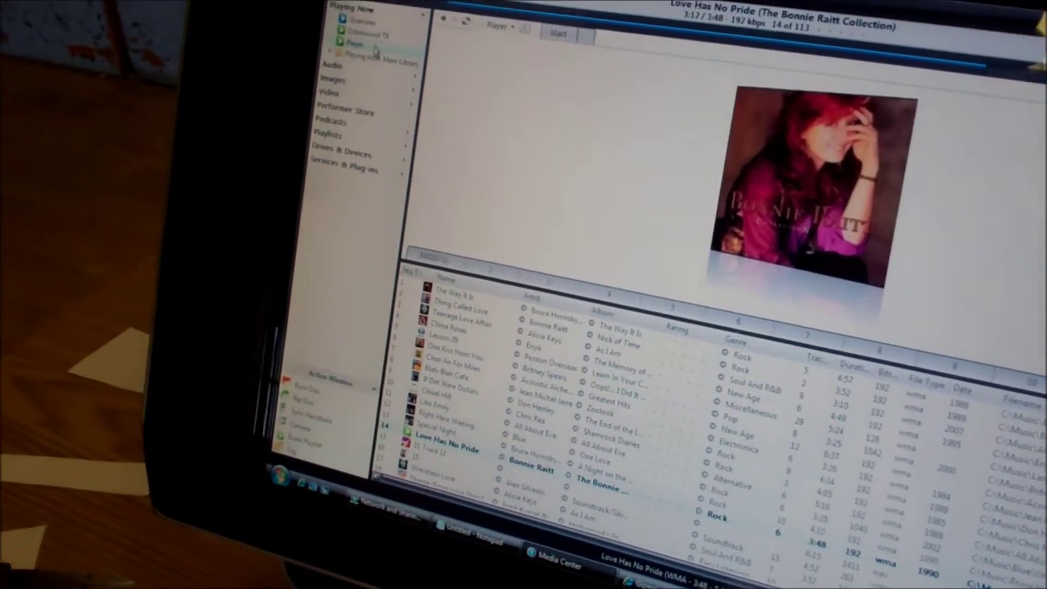